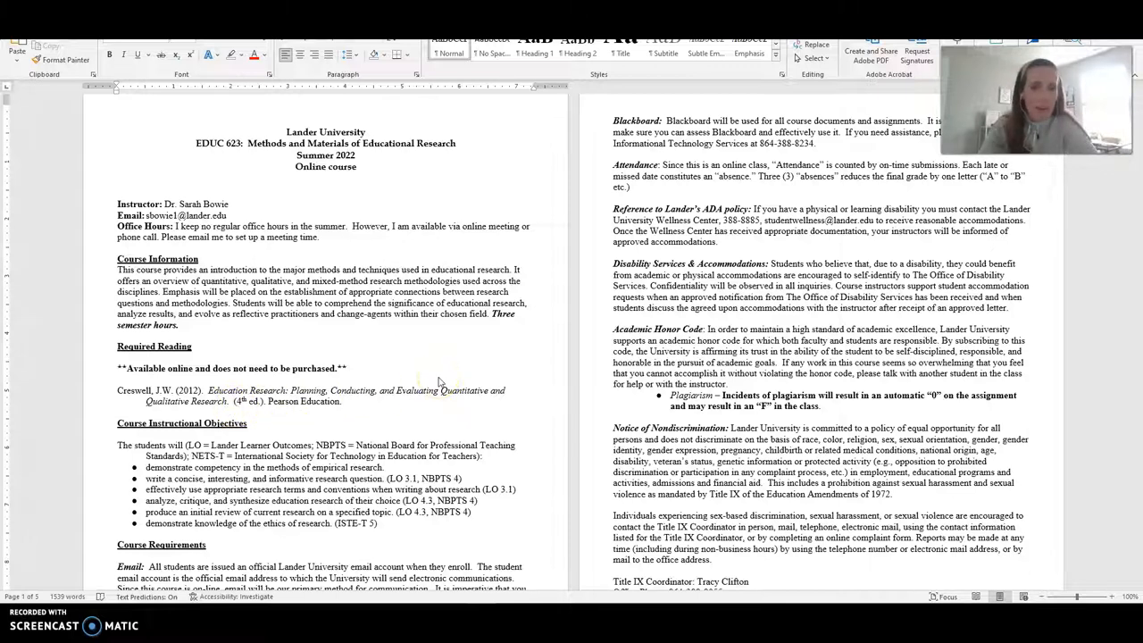
scroll("down", 3)
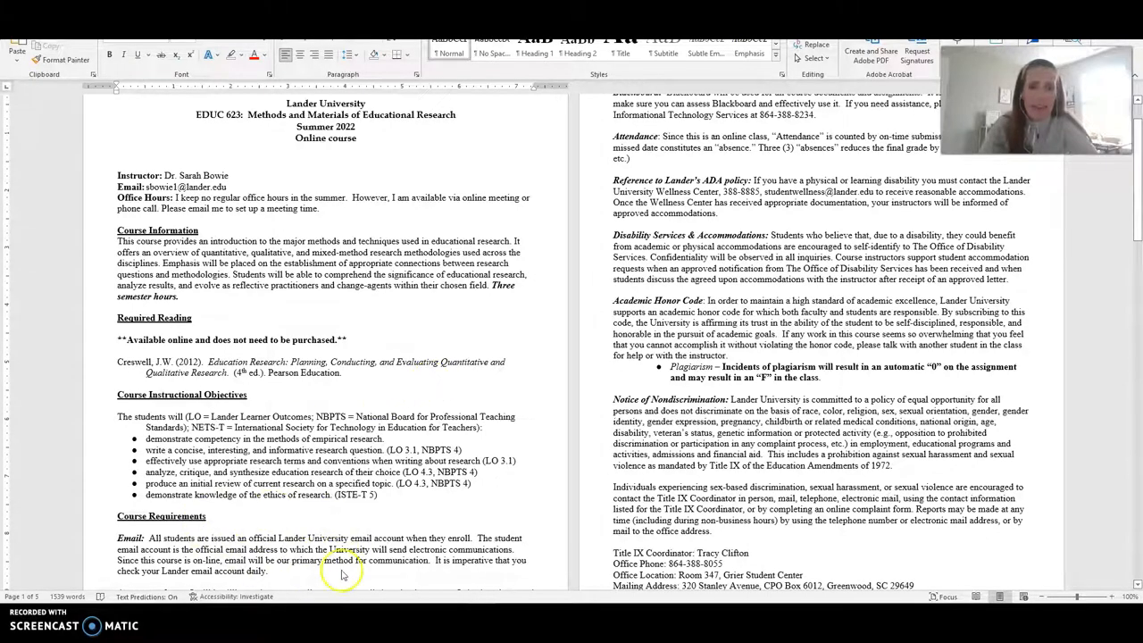
mouse_move(289, 564)
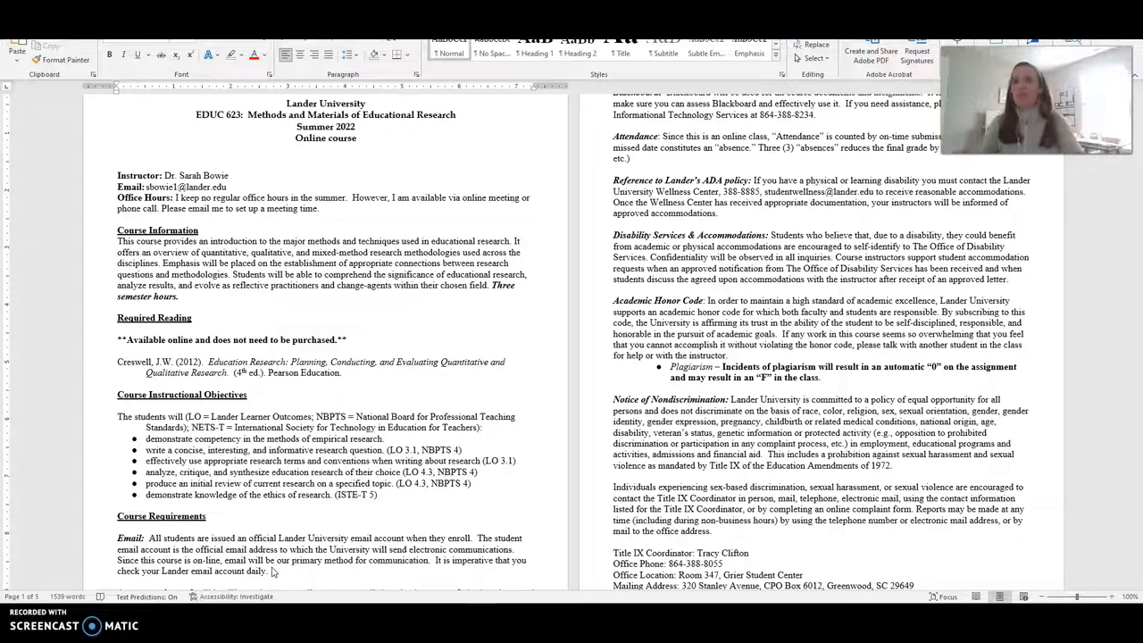
scroll("down", 3)
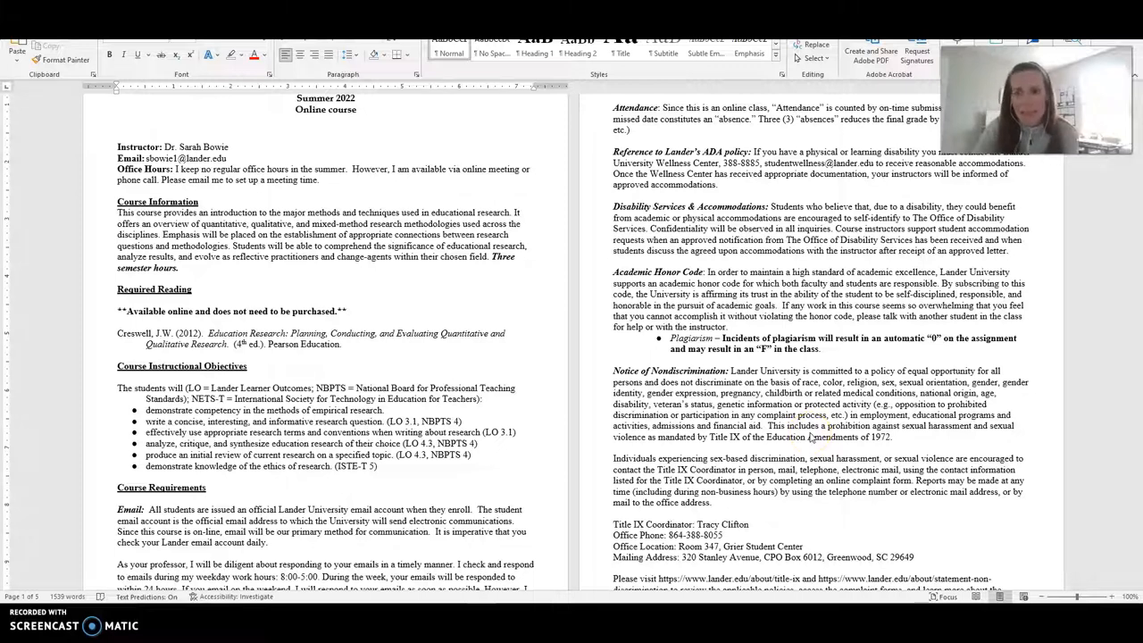
scroll("down", 3)
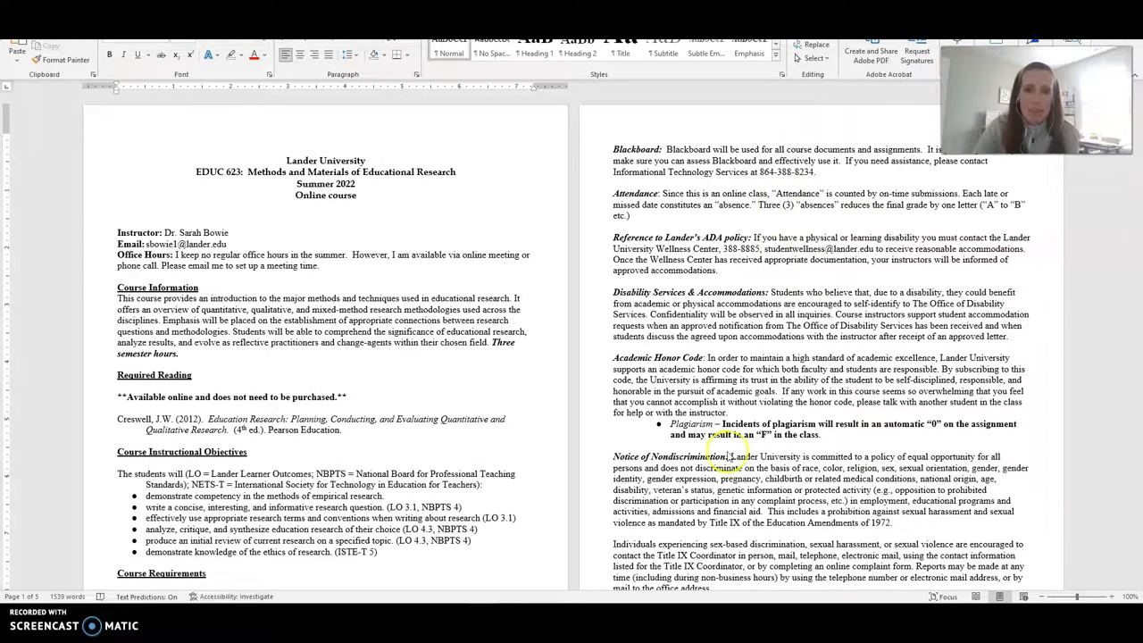
scroll("down", 3)
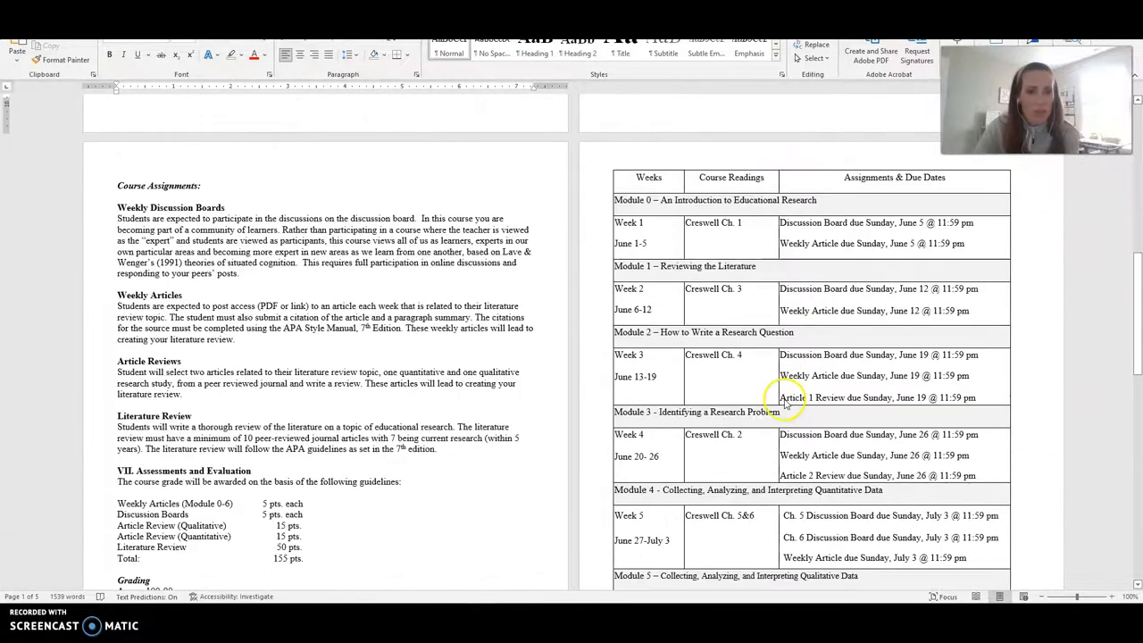
scroll("down", 3)
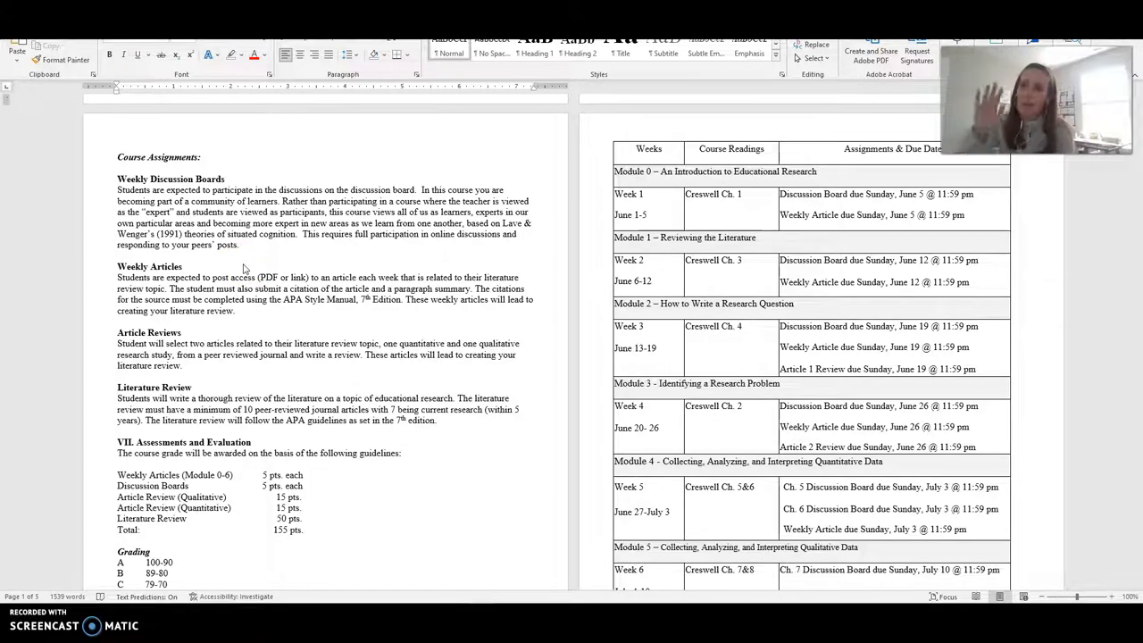
scroll("down", 3)
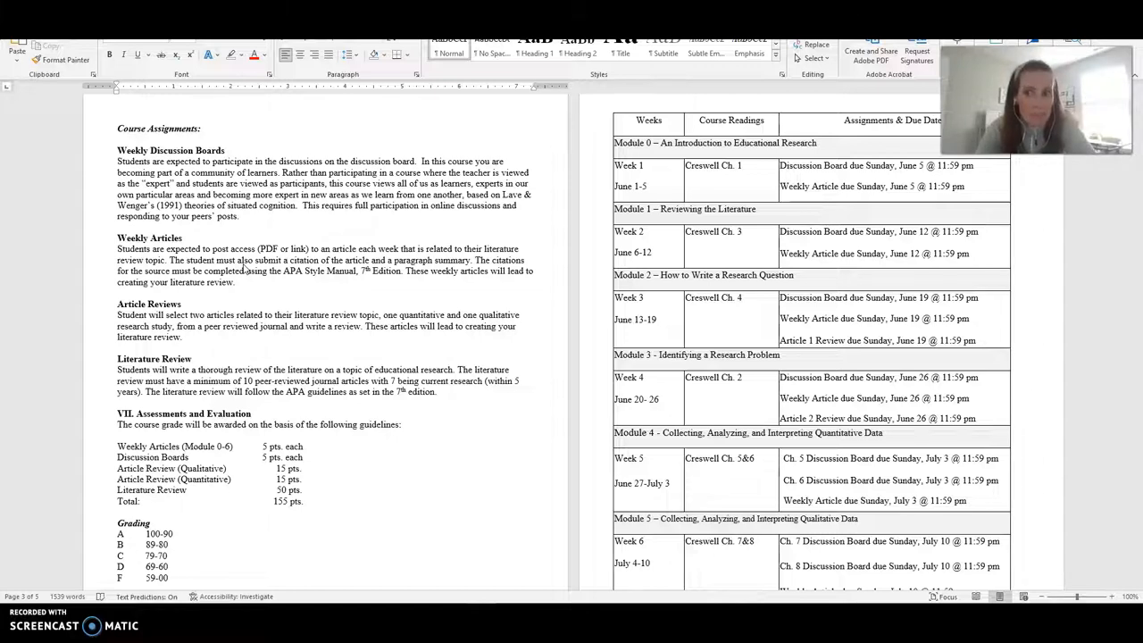
mouse_move(97, 285)
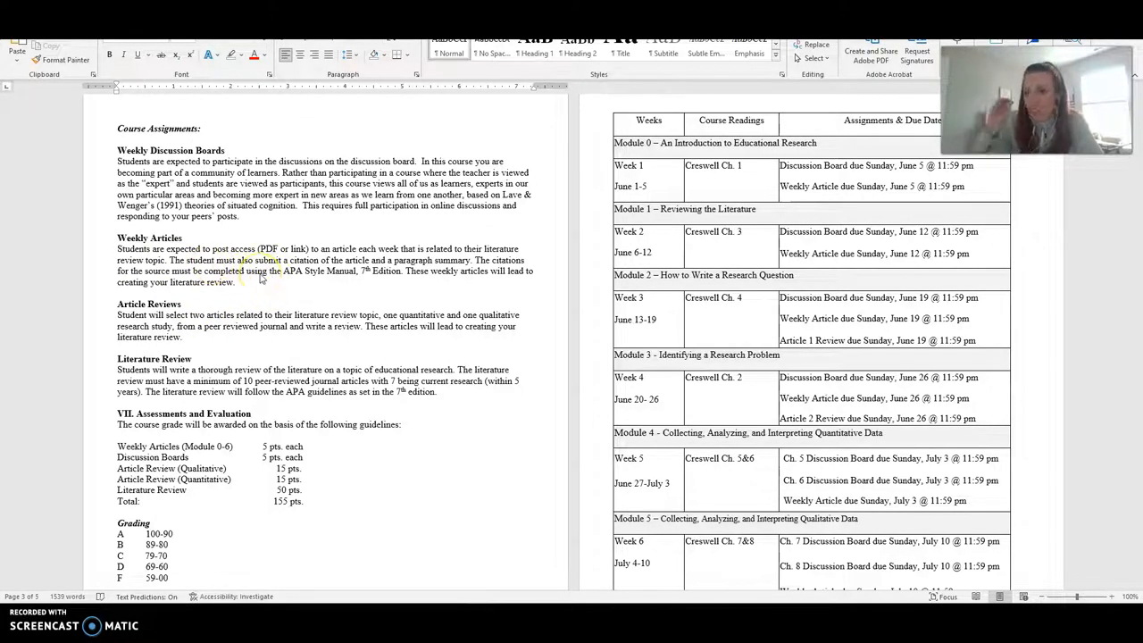
mouse_move(270, 336)
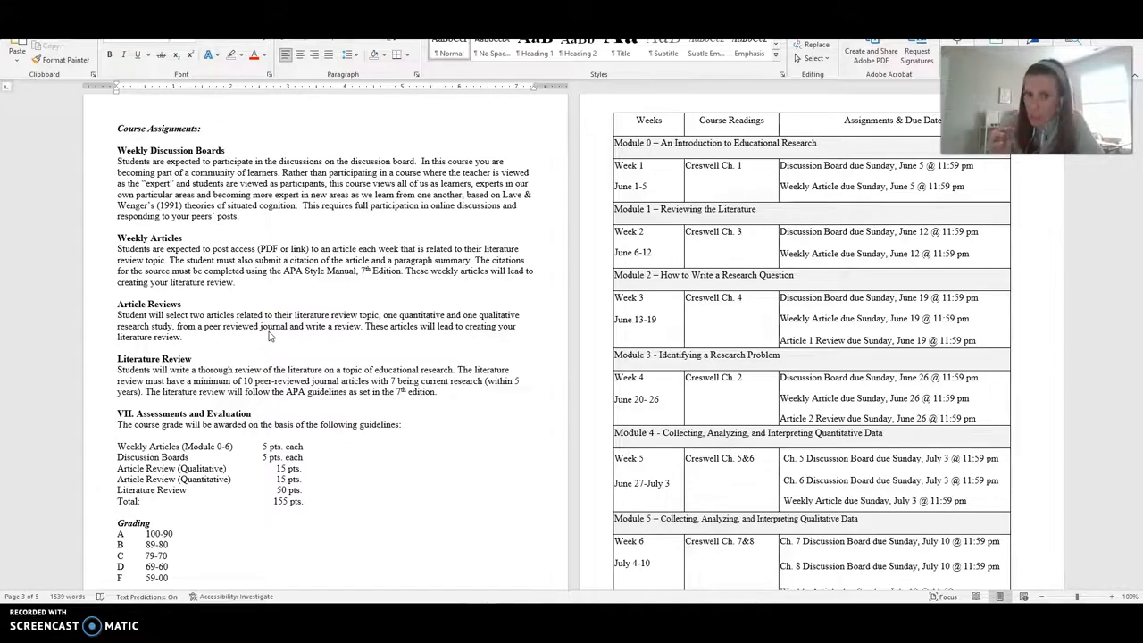
scroll("down", 3)
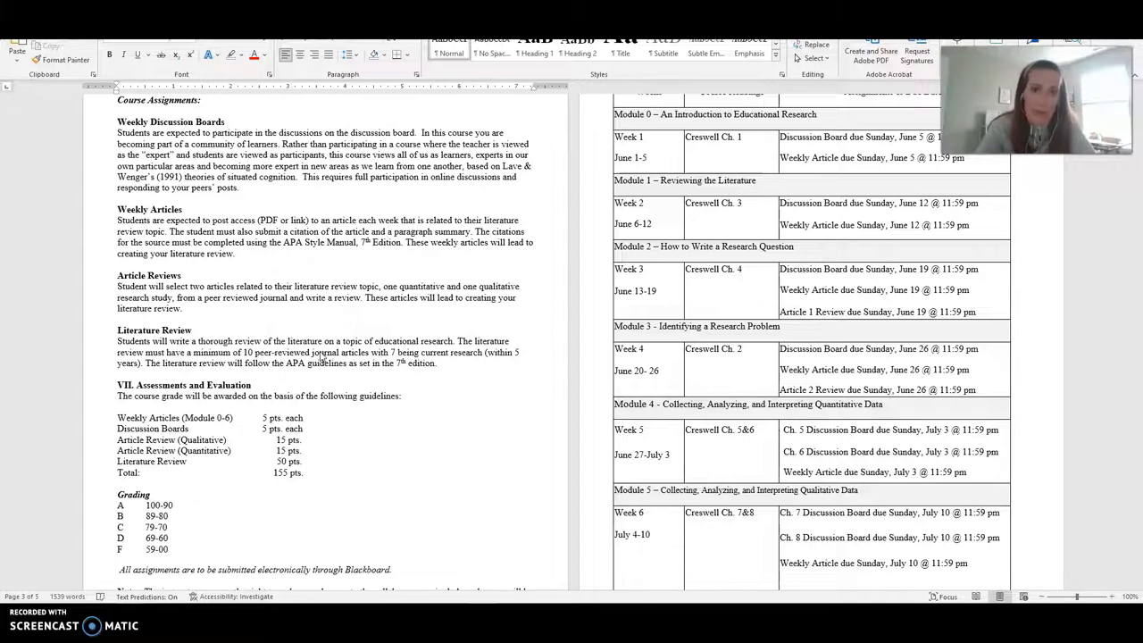
scroll("down", 3)
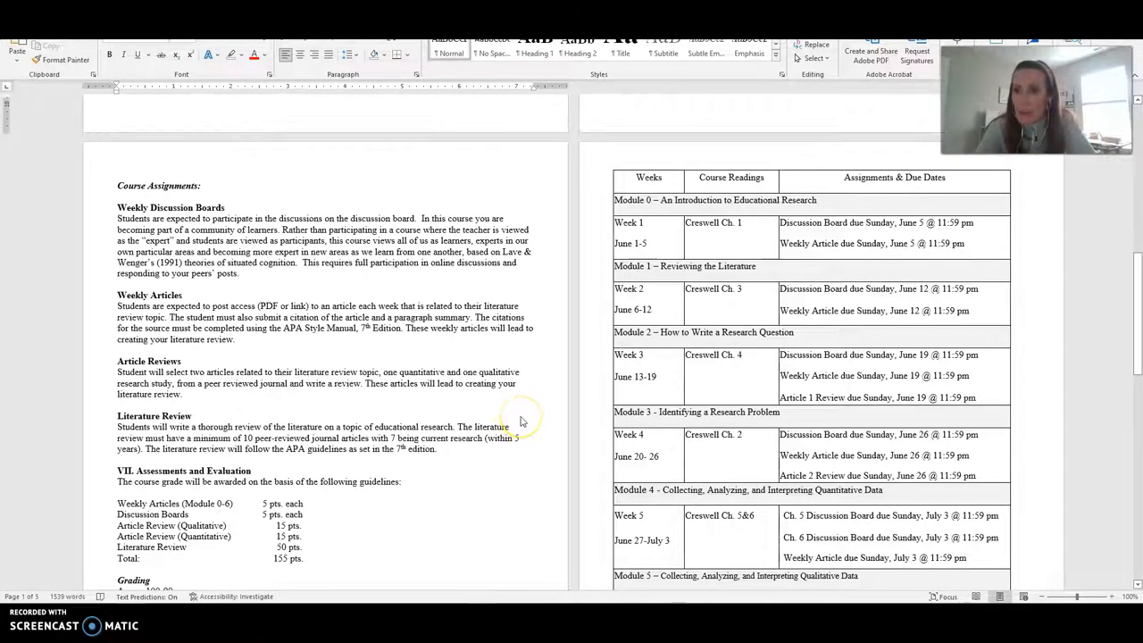
scroll("down", 3)
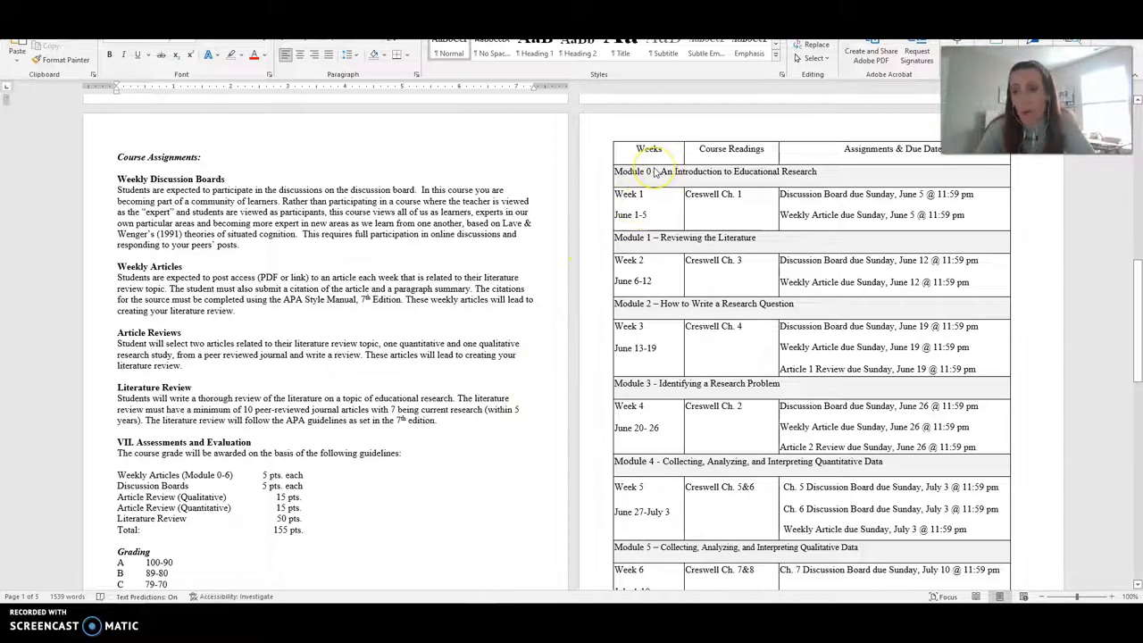
mouse_move(650, 196)
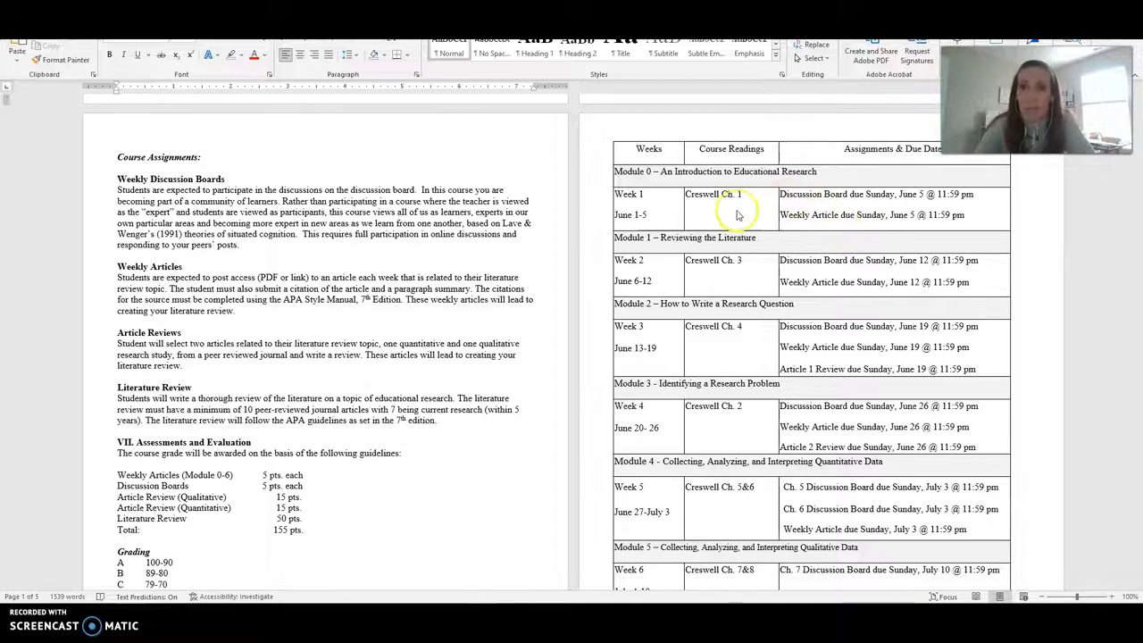
mouse_move(657, 326)
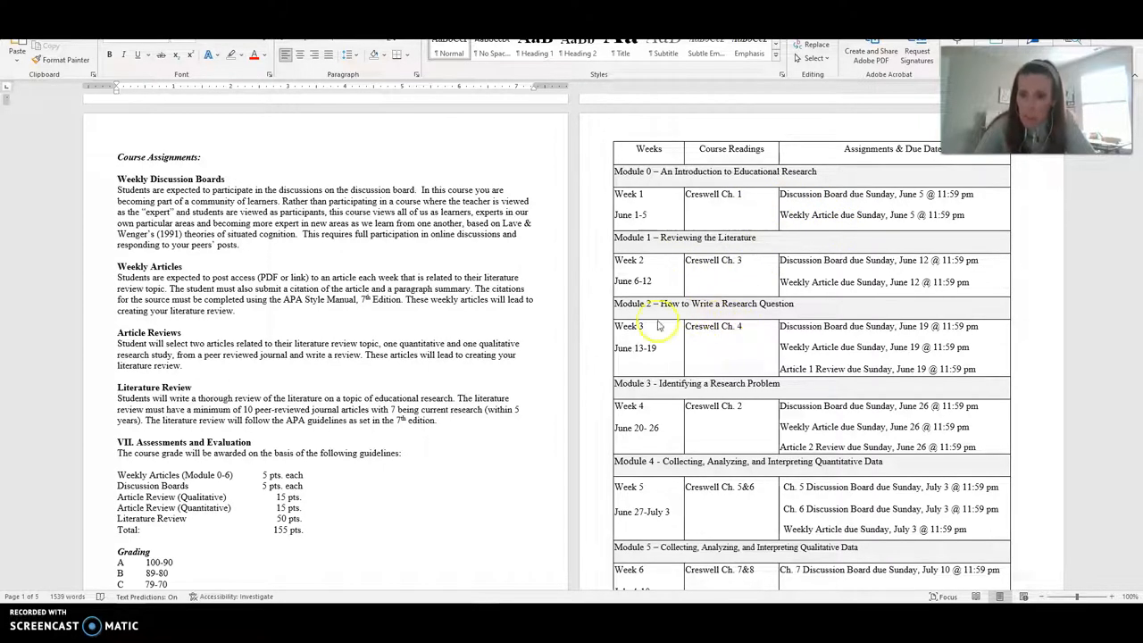
mouse_move(782, 302)
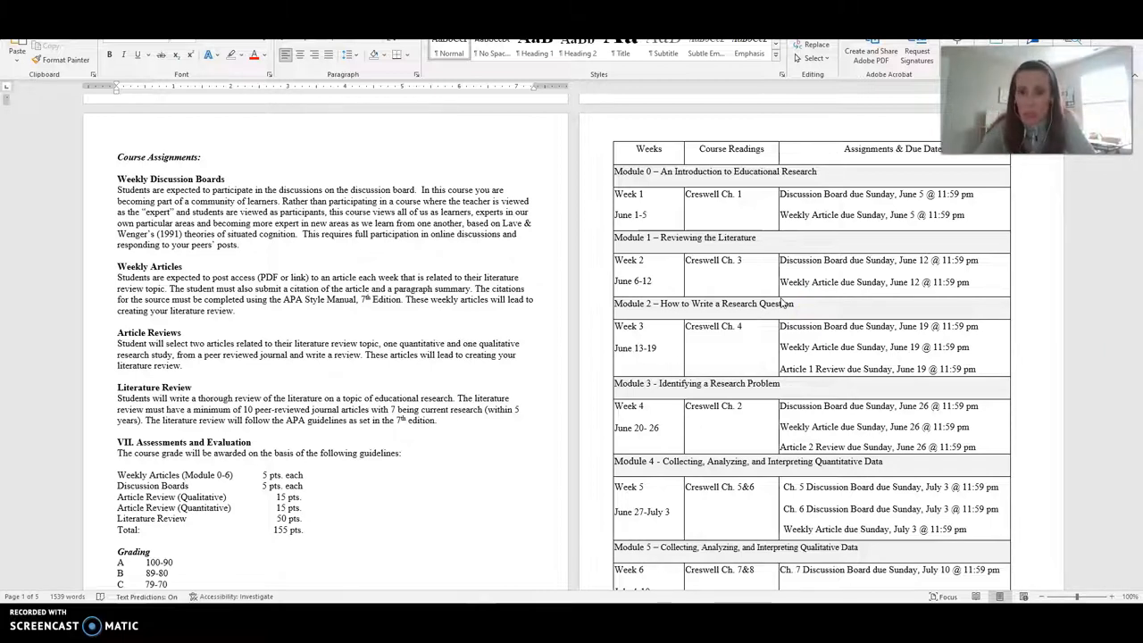
scroll("down", 3)
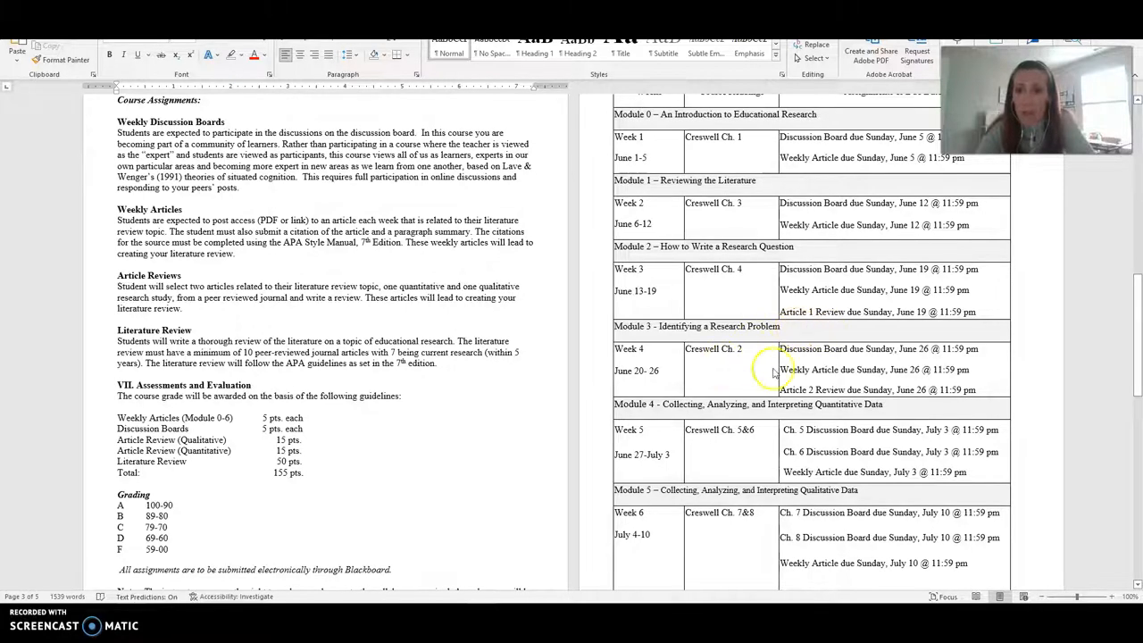
mouse_move(812, 393)
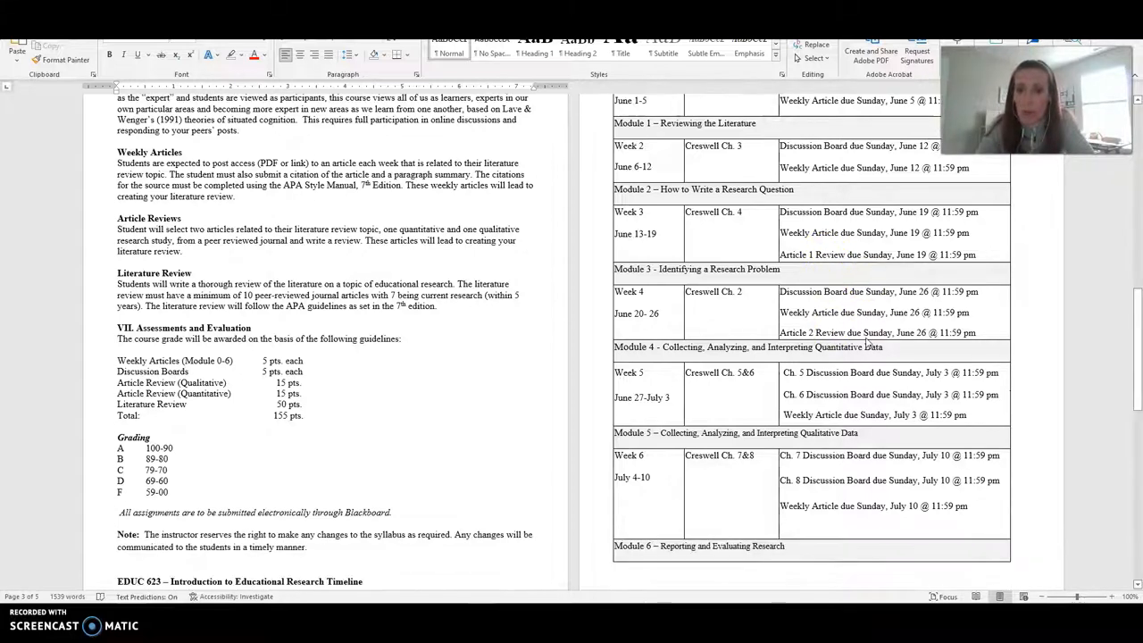
scroll("down", 3)
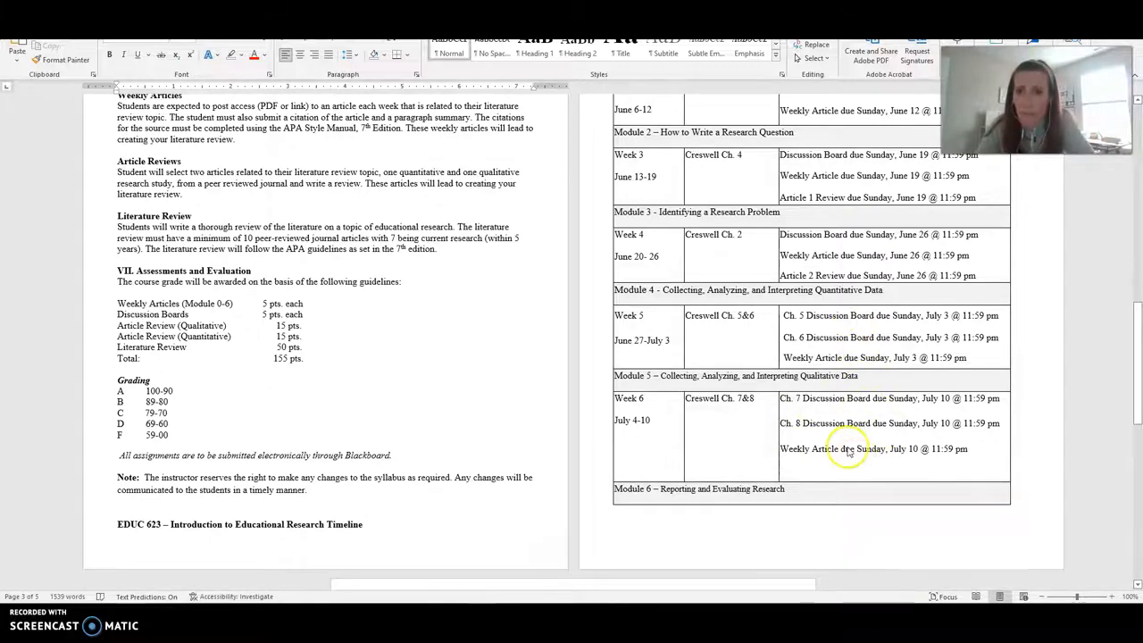
mouse_move(891, 428)
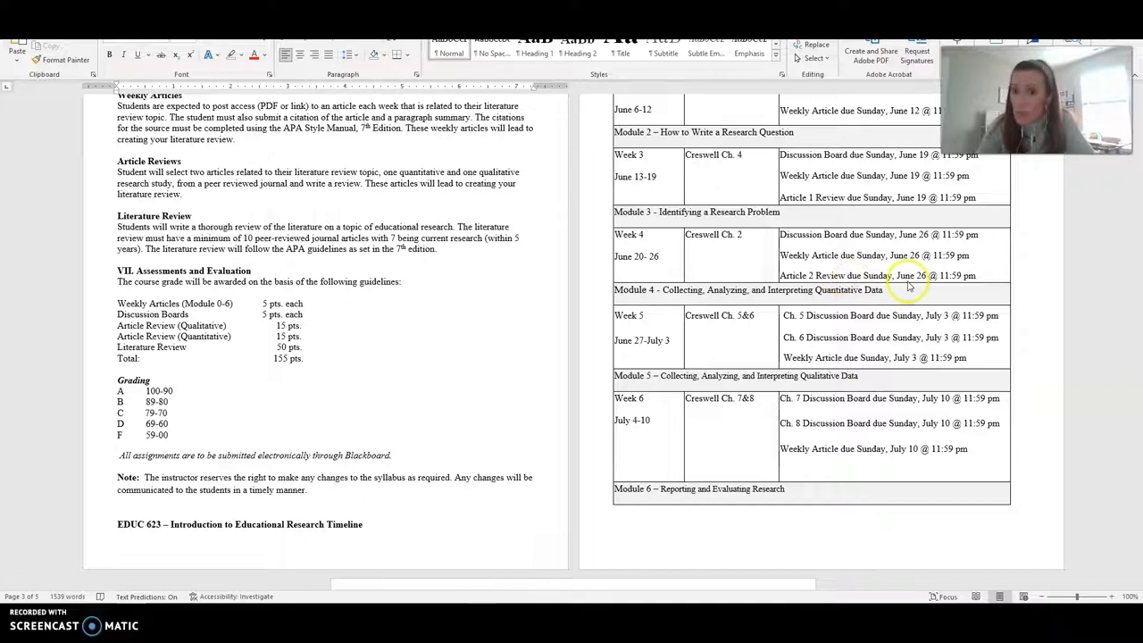
scroll("down", 3)
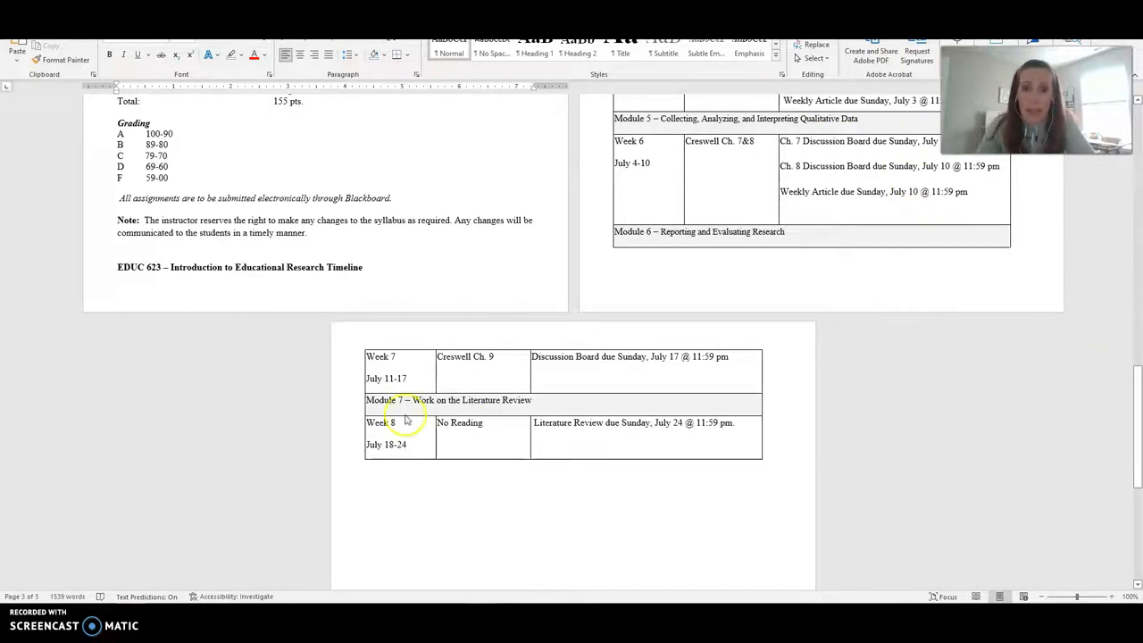
mouse_move(679, 440)
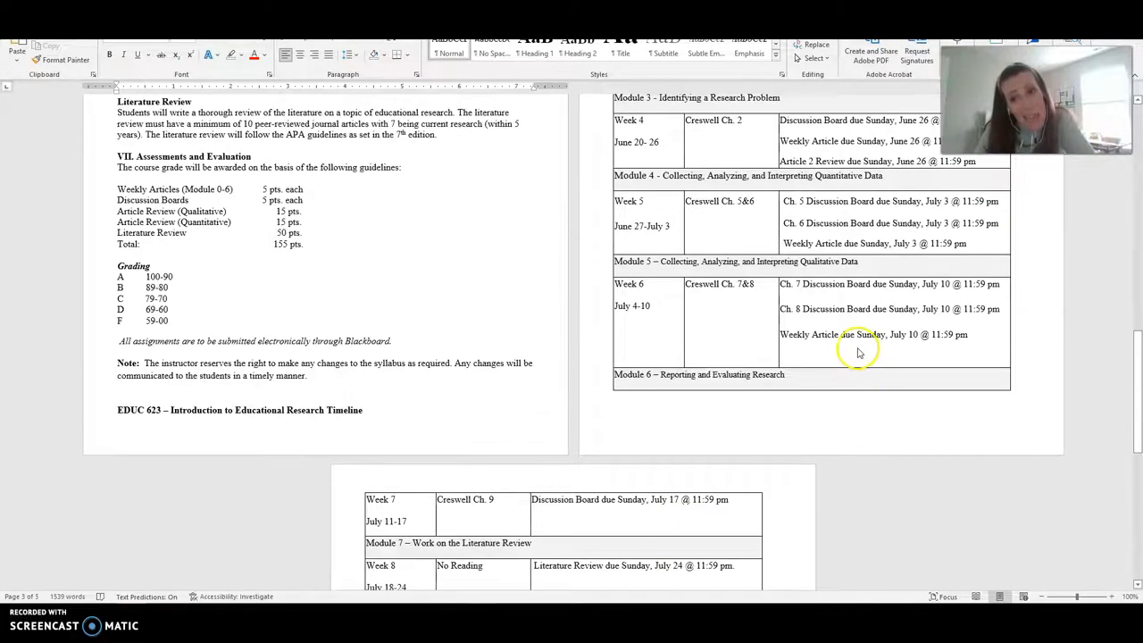
scroll("up", 3)
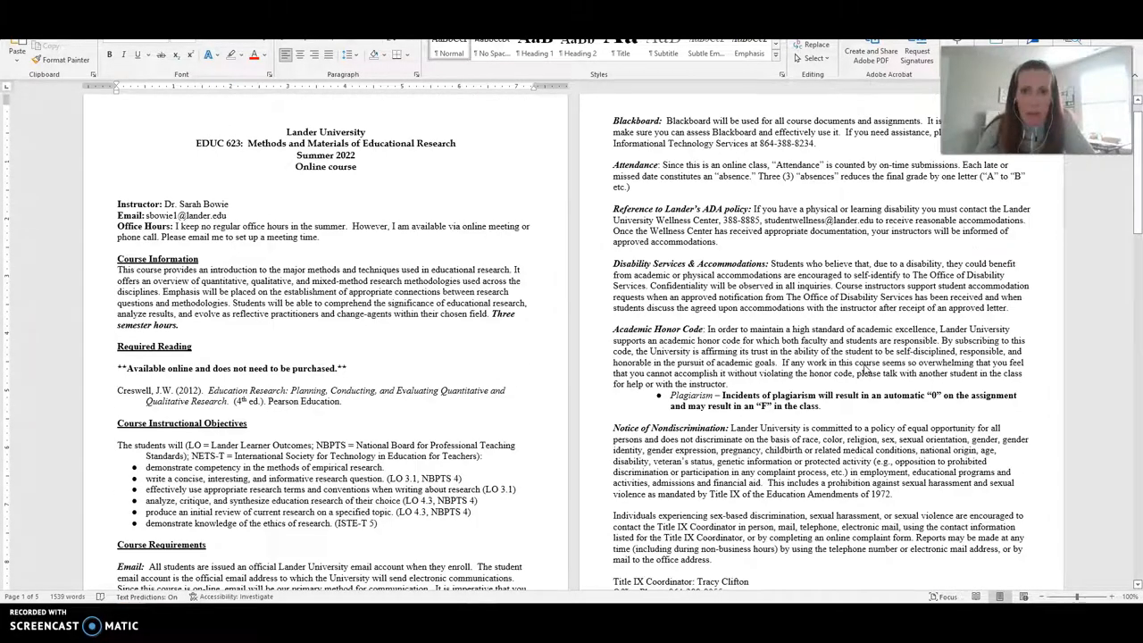
scroll("down", 3)
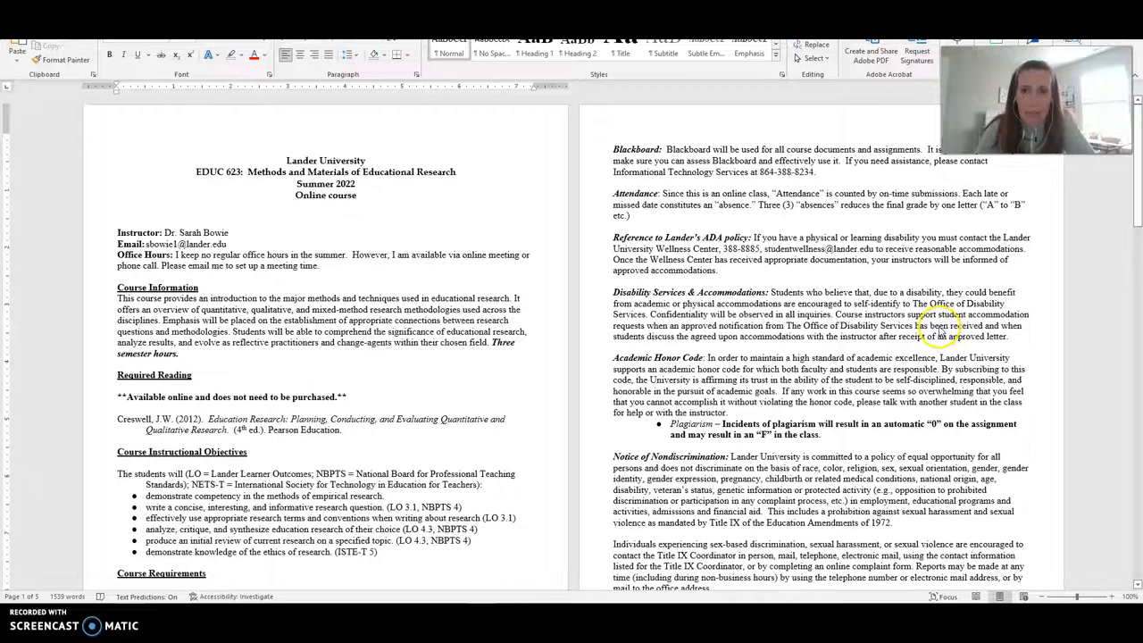
scroll("down", 3)
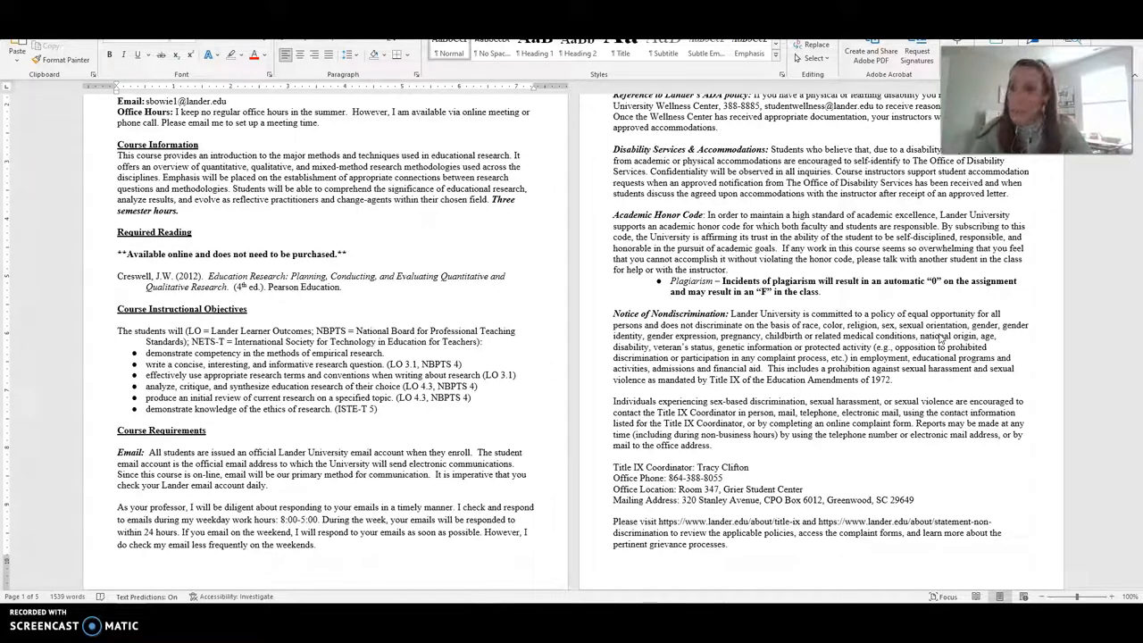
scroll("down", 3)
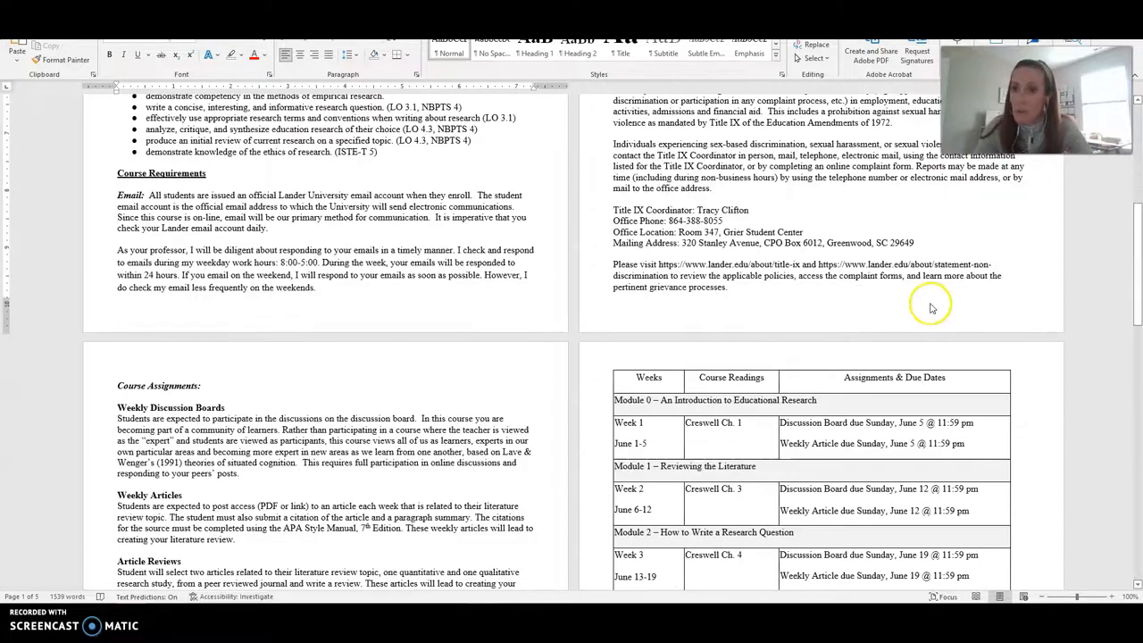
mouse_move(929, 304)
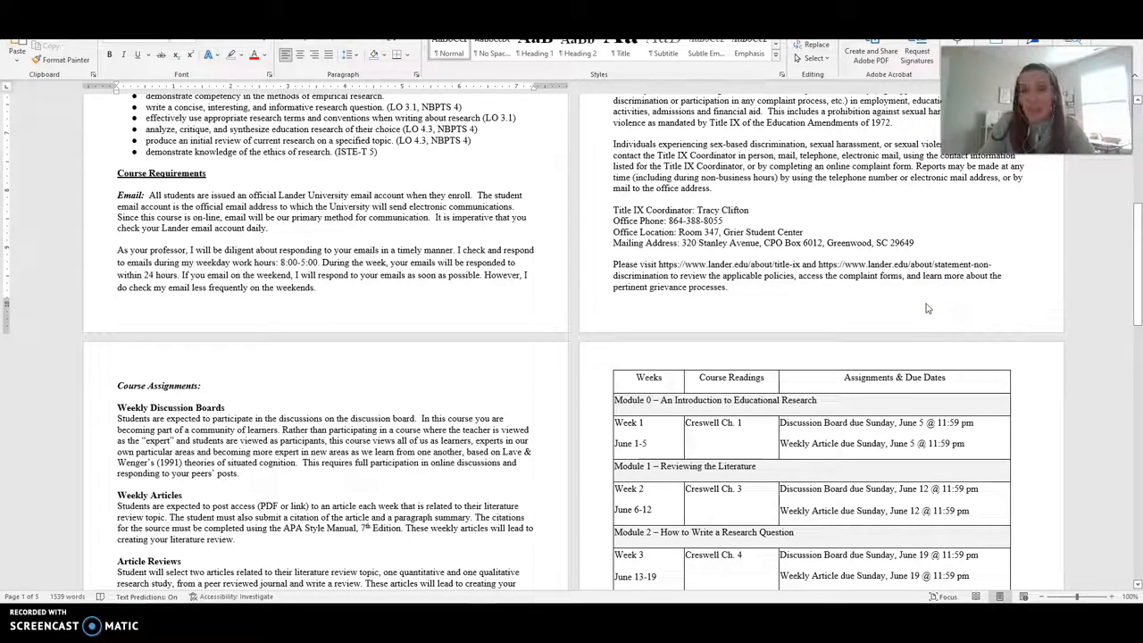
mouse_move(907, 318)
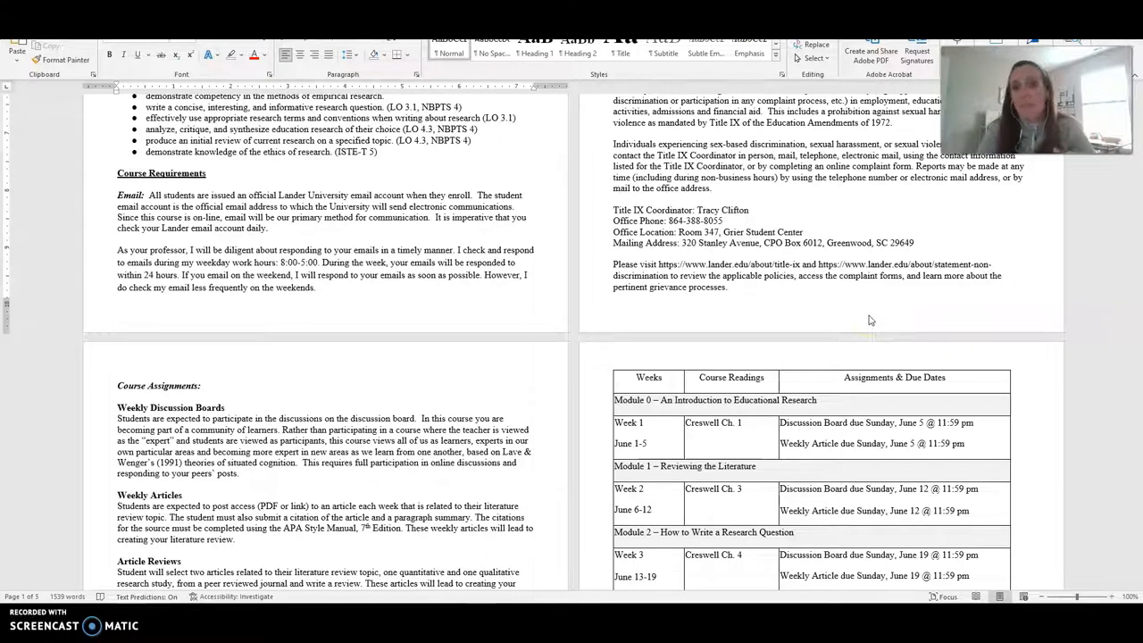
mouse_move(875, 318)
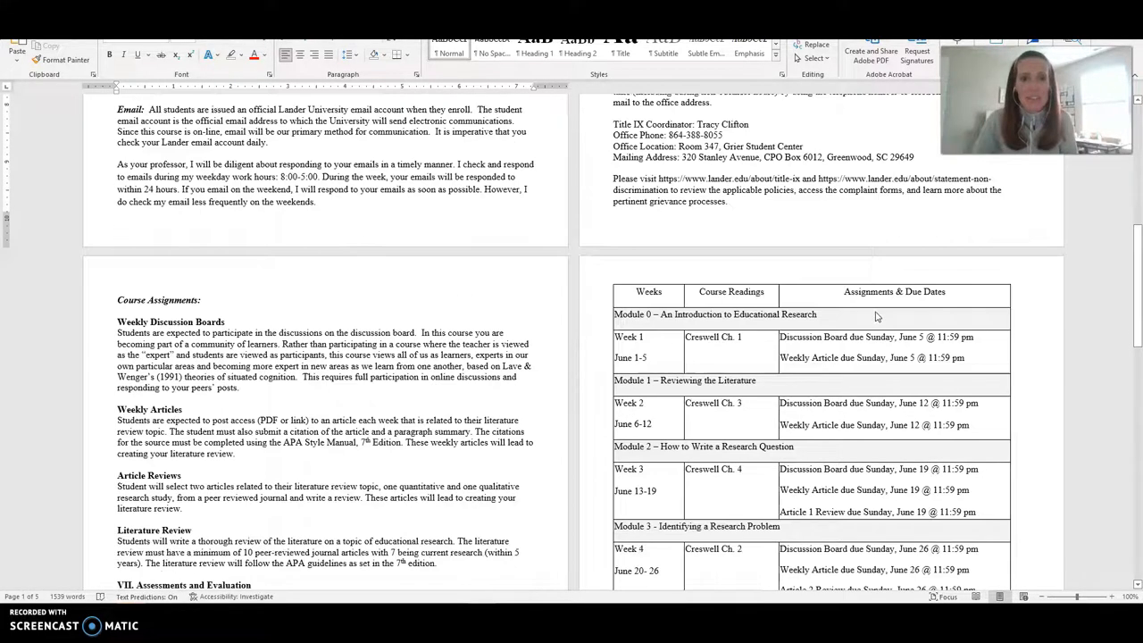
scroll("down", 3)
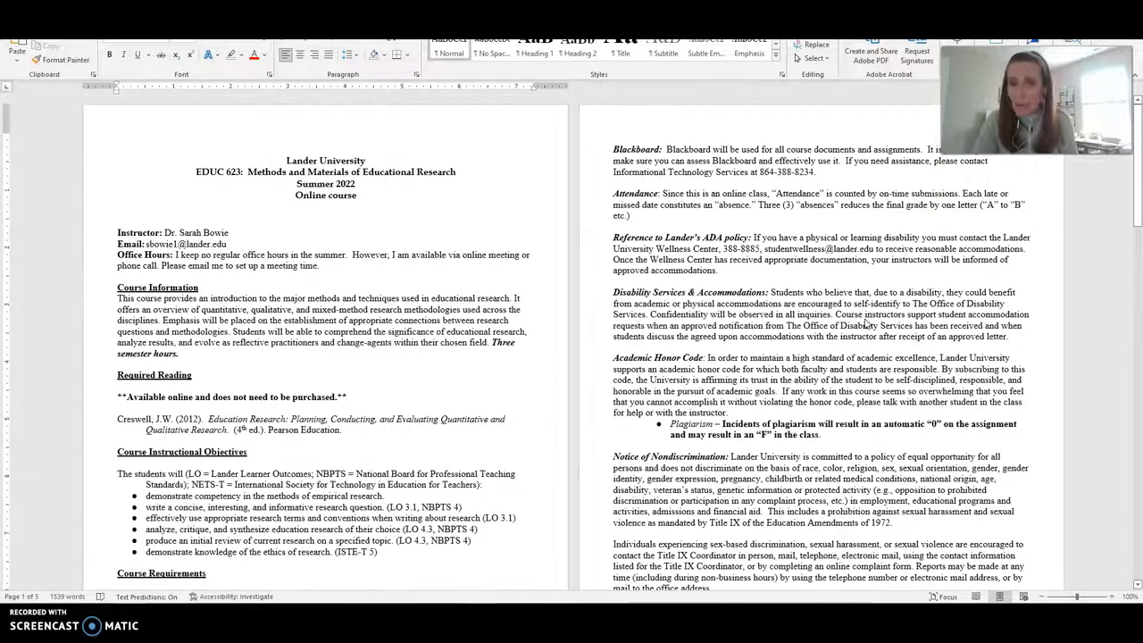
scroll("down", 3)
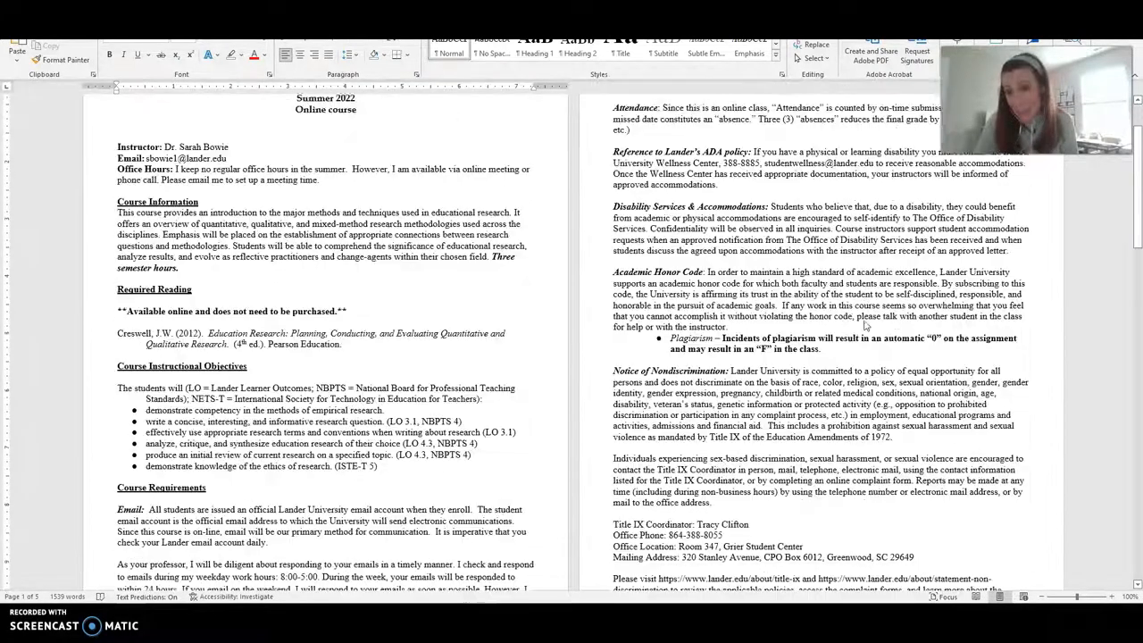
scroll("down", 3)
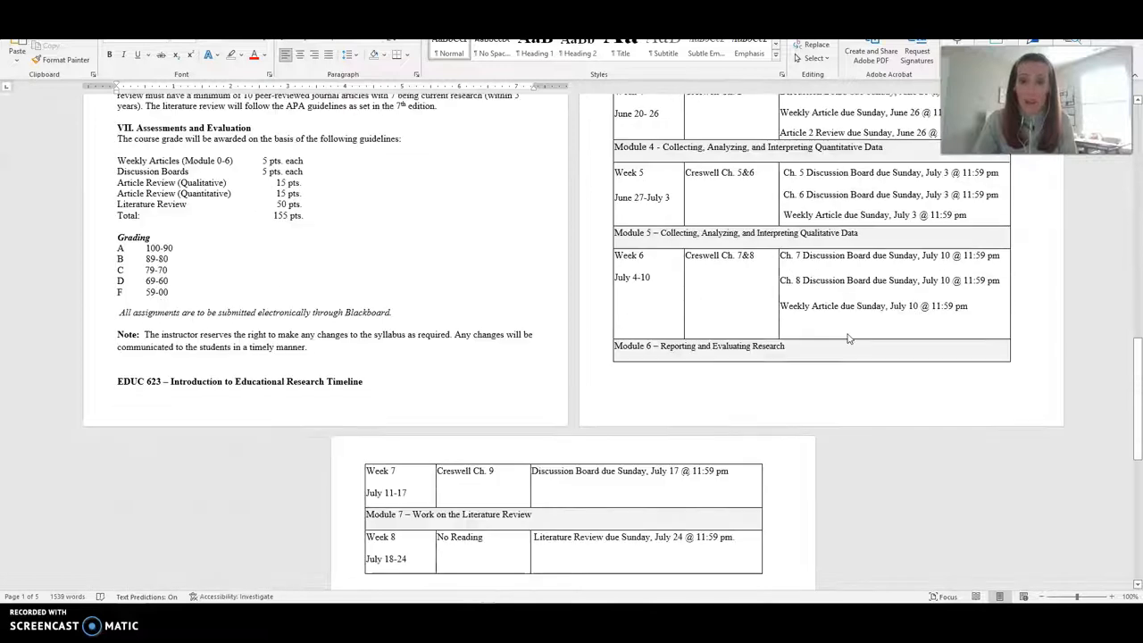
scroll("down", 3)
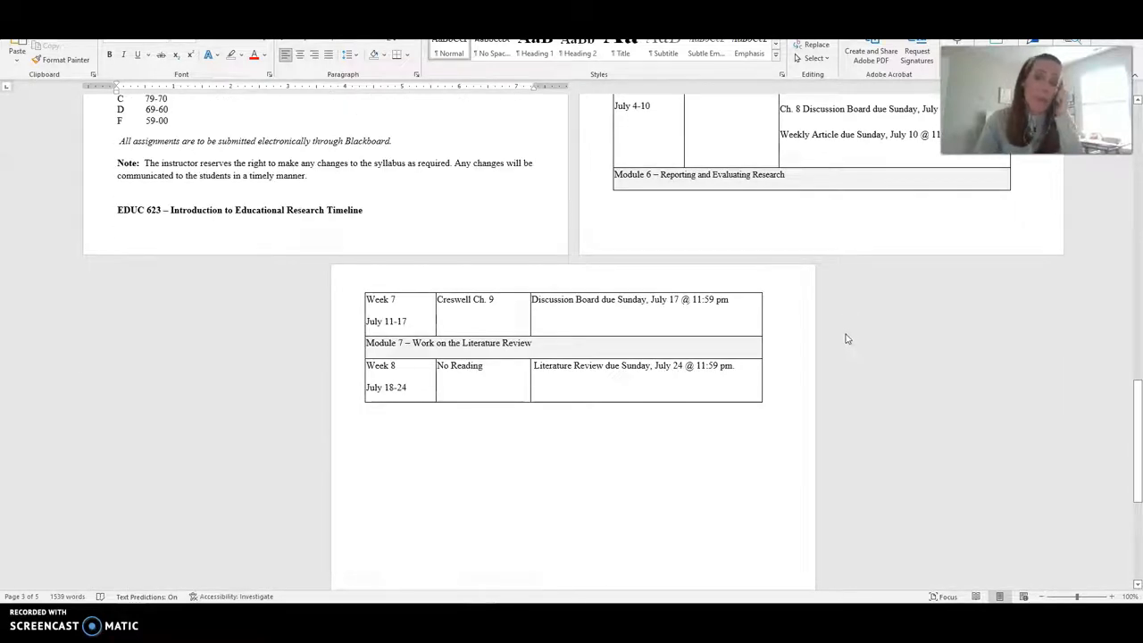